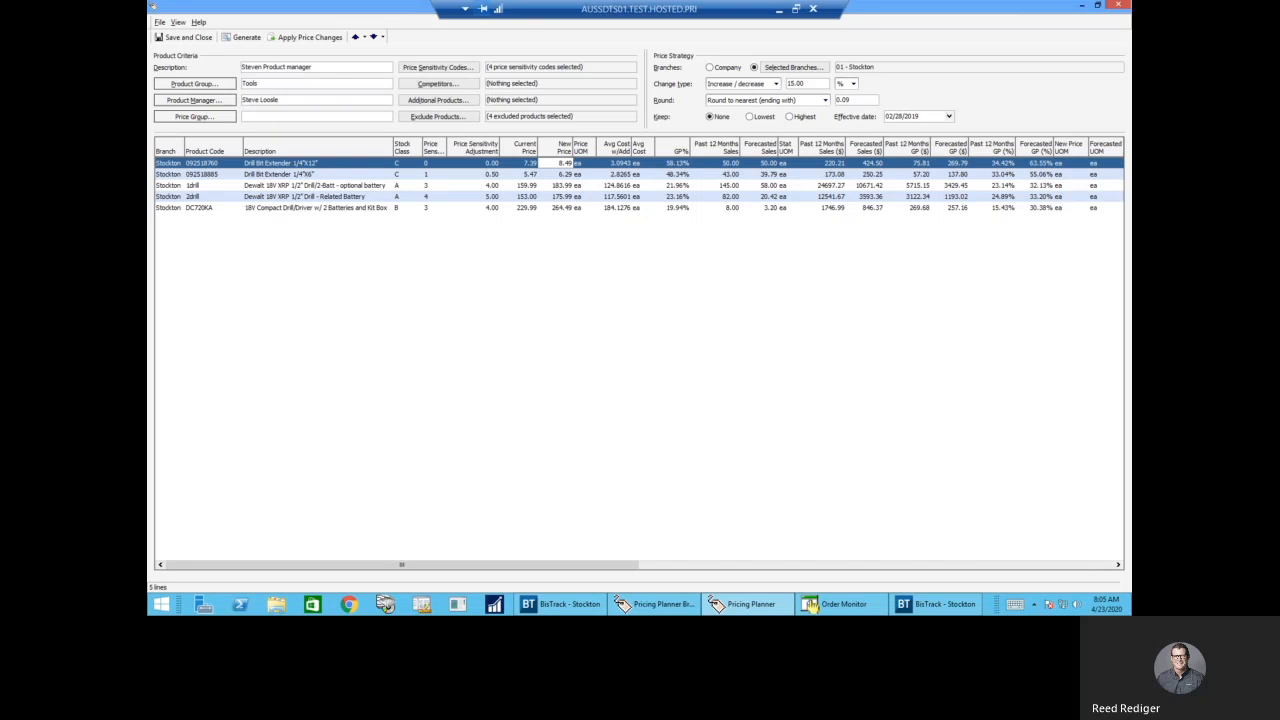
{"action": "mouse_move", "coordinate": [665, 432]}
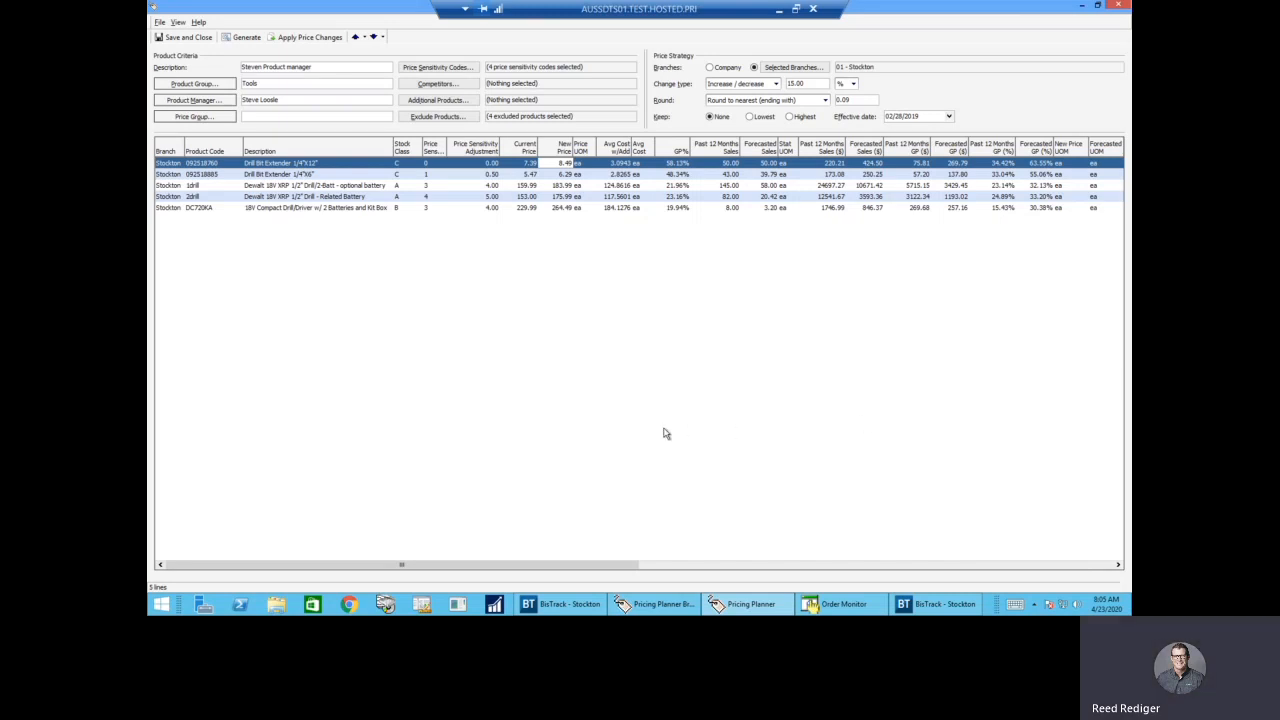
{"action": "mouse_move", "coordinate": [658, 430]}
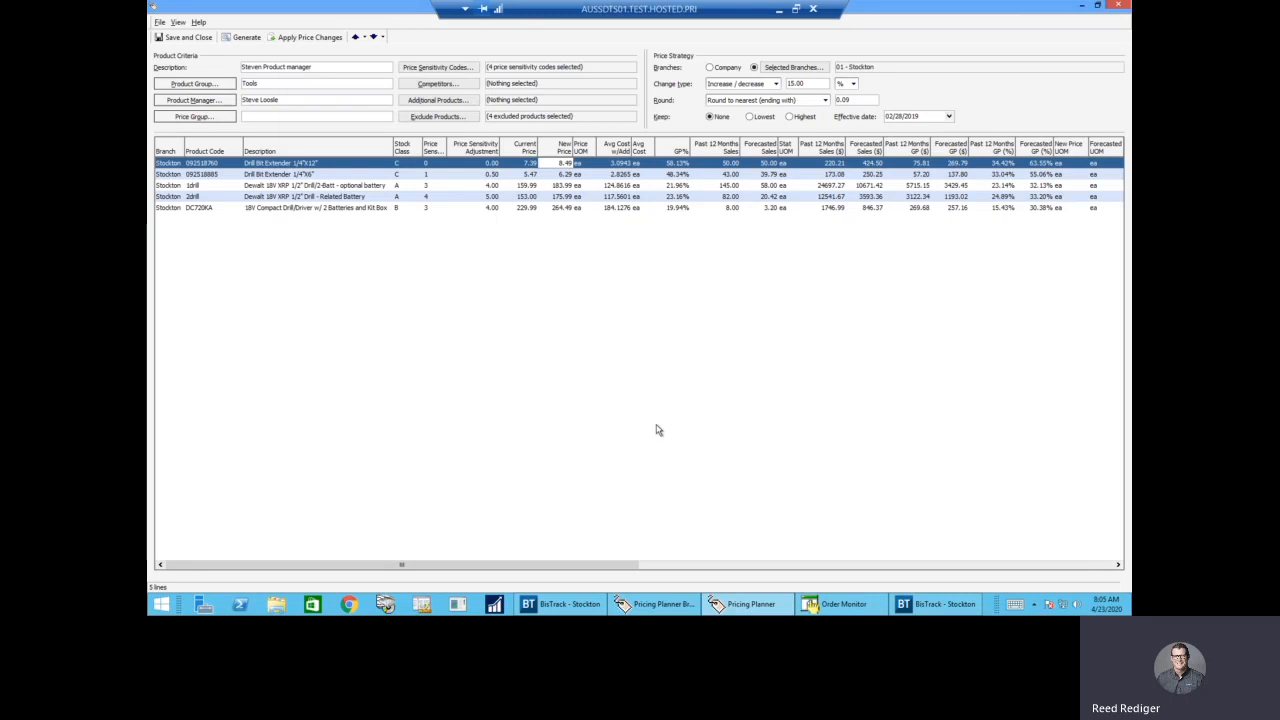
{"action": "mouse_move", "coordinate": [585, 68]}
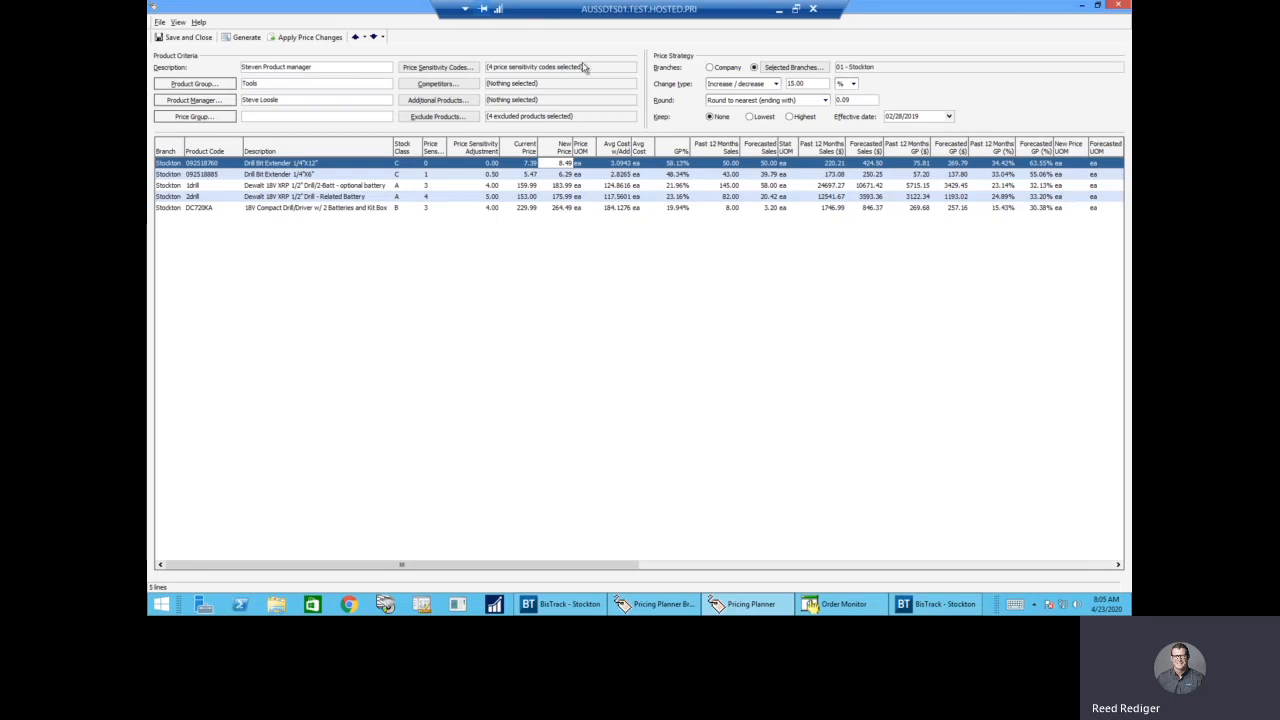
{"action": "mouse_move", "coordinate": [148, 60]}
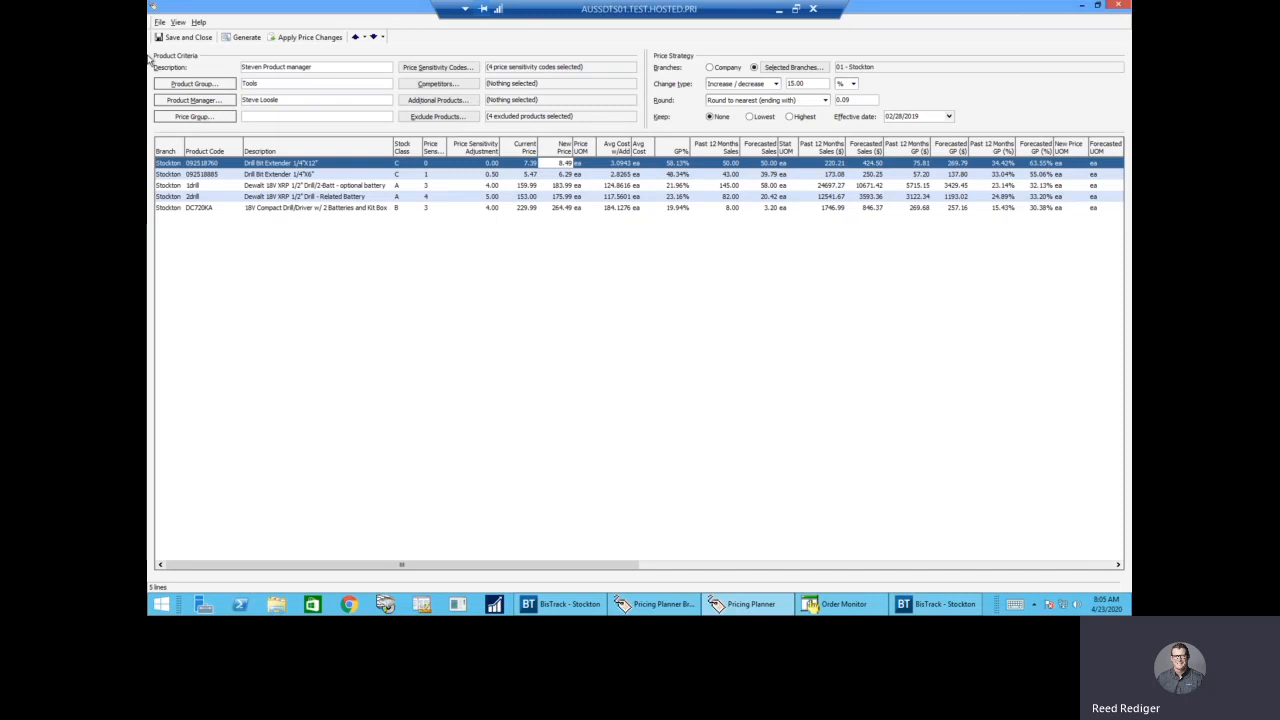
{"action": "mouse_move", "coordinate": [648, 137]}
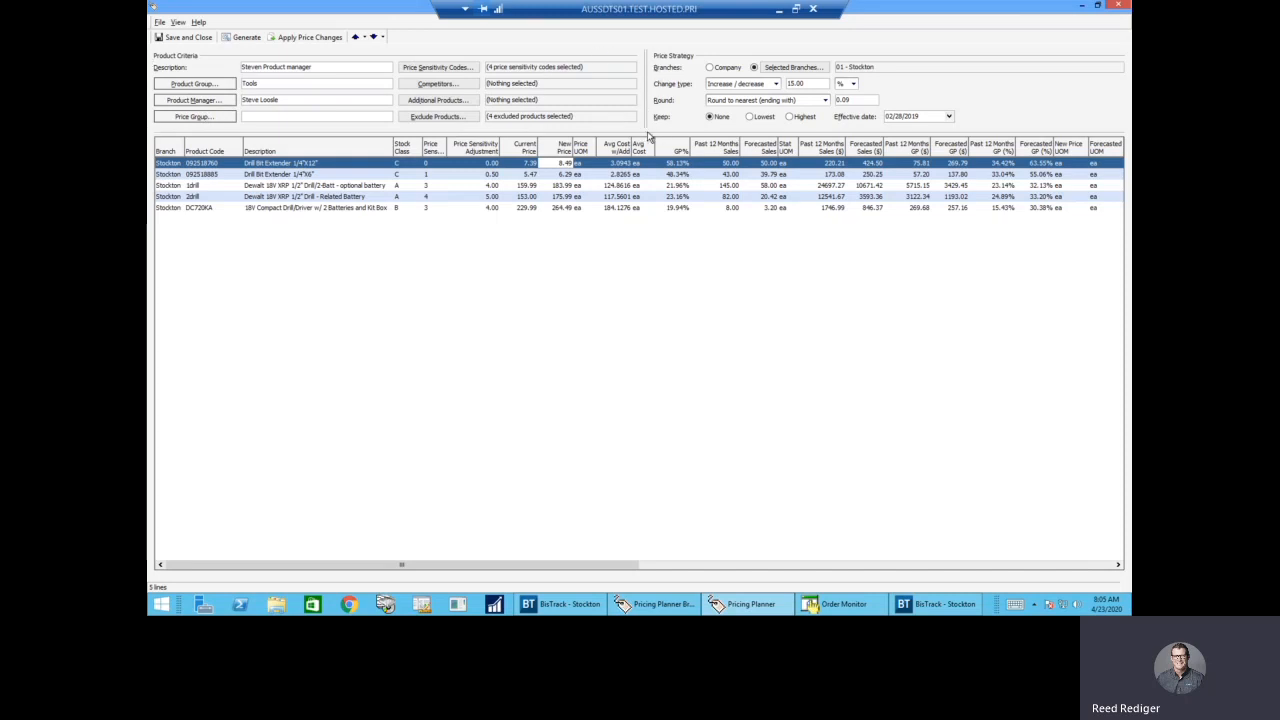
{"action": "mouse_move", "coordinate": [650, 137]}
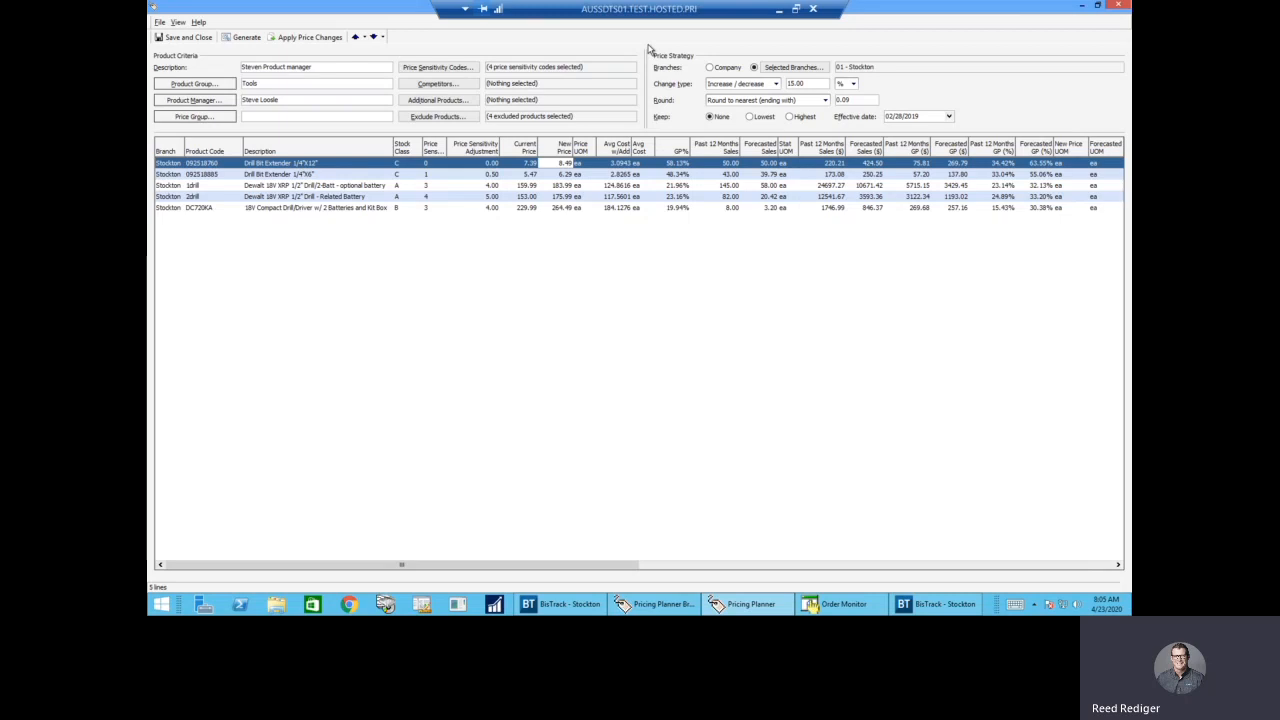
{"action": "mouse_move", "coordinate": [692, 53]}
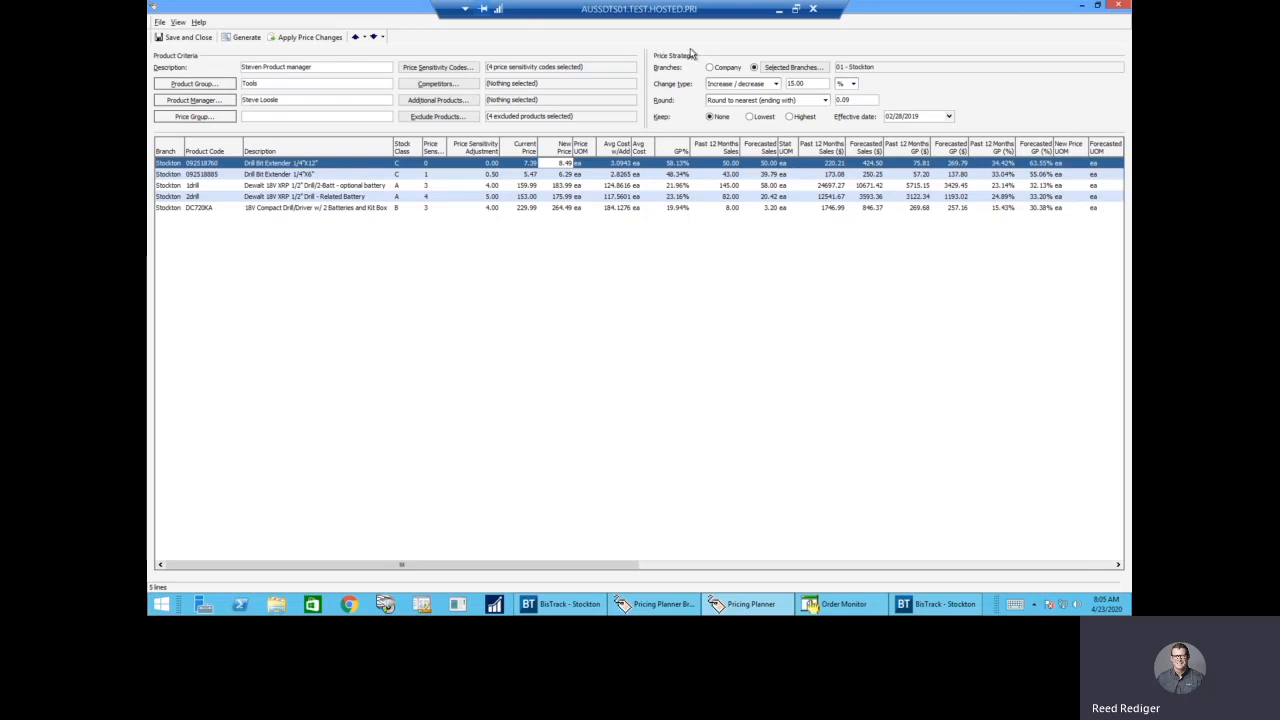
{"action": "mouse_move", "coordinate": [882, 62]}
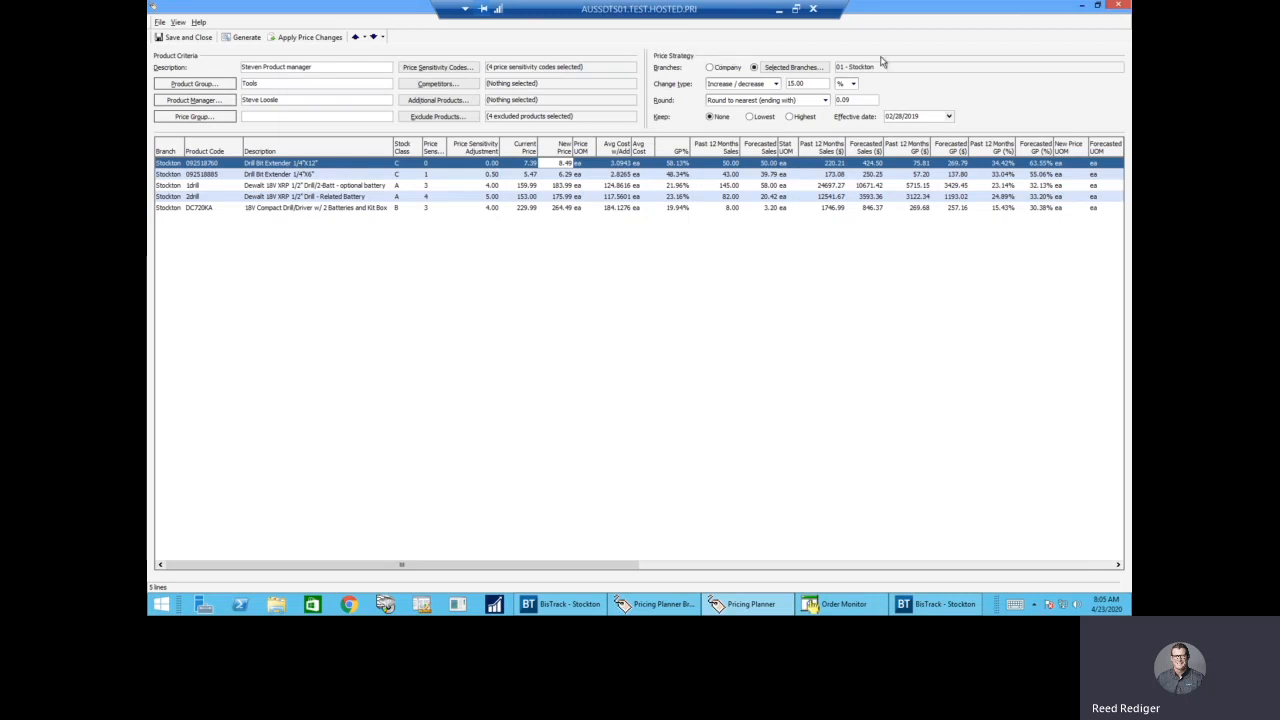
{"action": "mouse_move", "coordinate": [943, 52]}
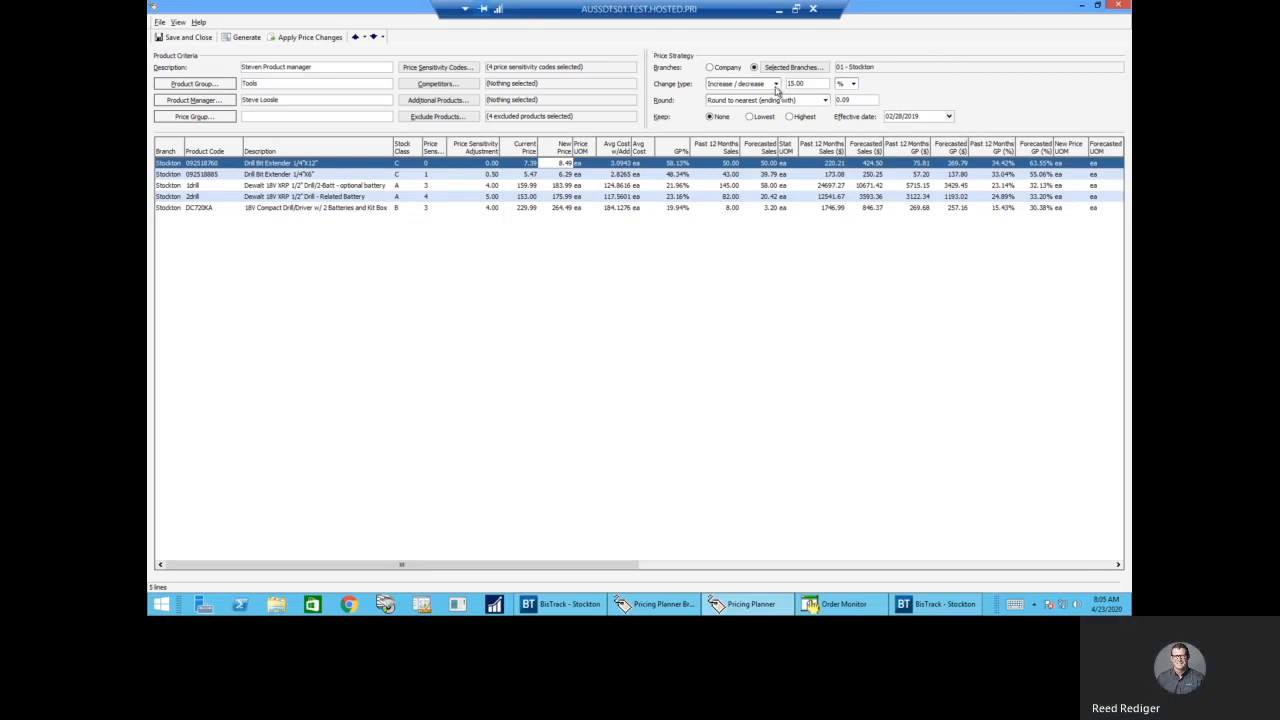
{"action": "left_click", "coordinate": [775, 83]}
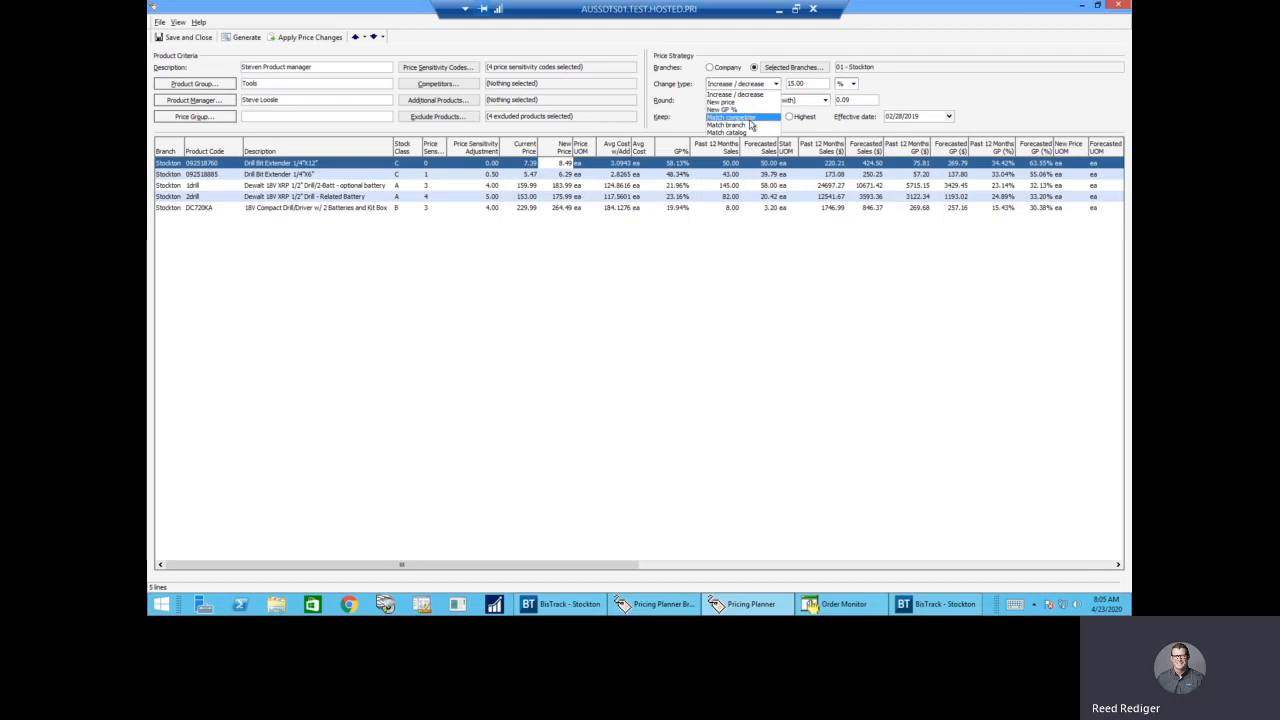
{"action": "mouse_move", "coordinate": [725, 132]}
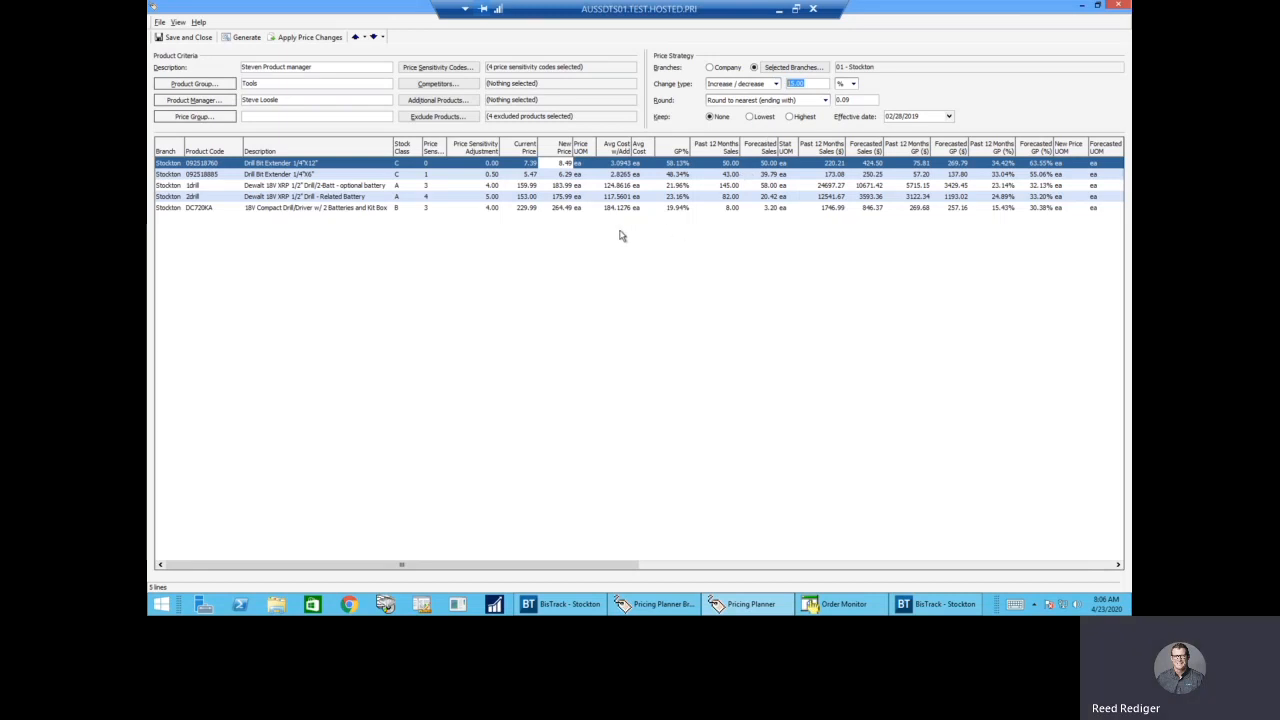
{"action": "mouse_move", "coordinate": [570, 240]}
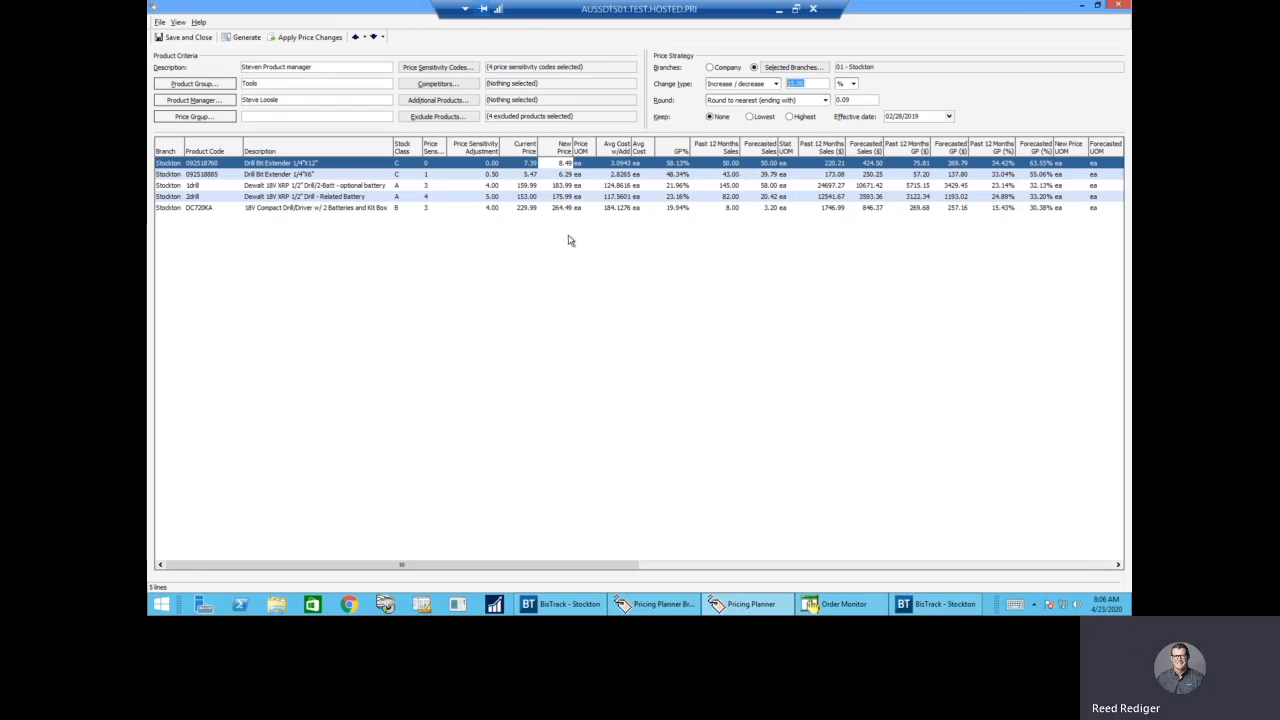
{"action": "mouse_move", "coordinate": [545, 230]}
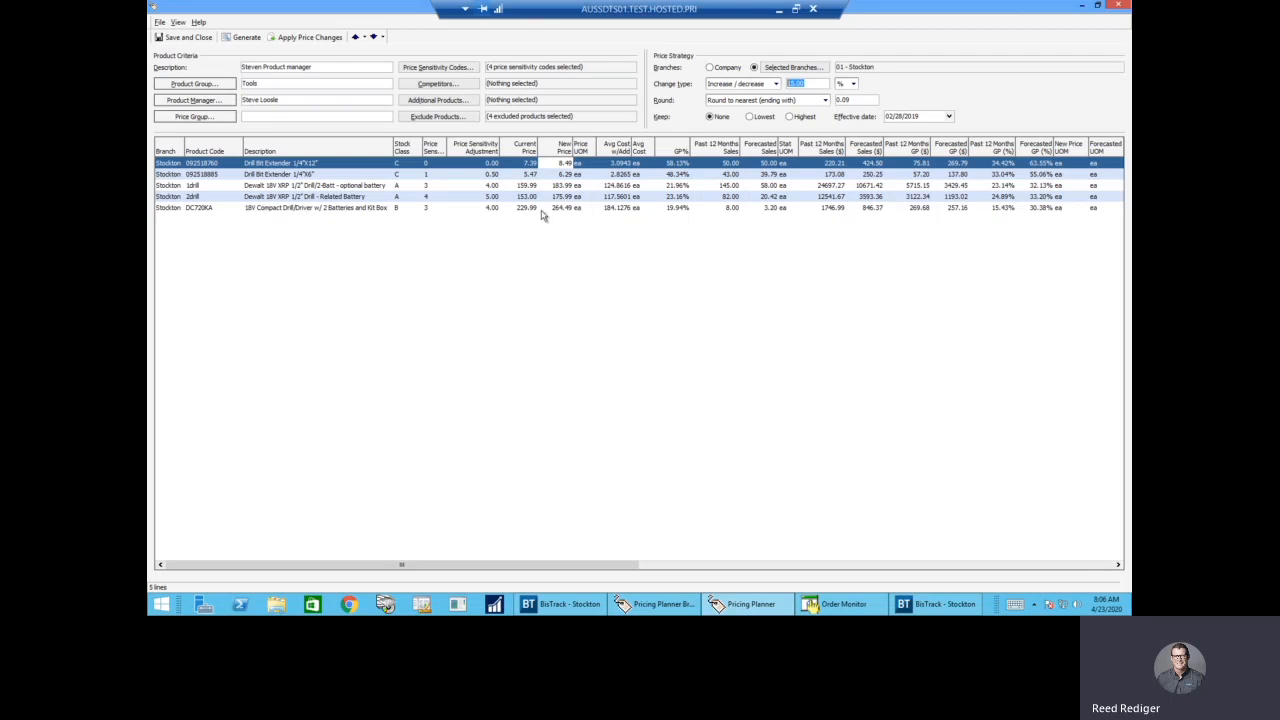
{"action": "mouse_move", "coordinate": [537, 224]}
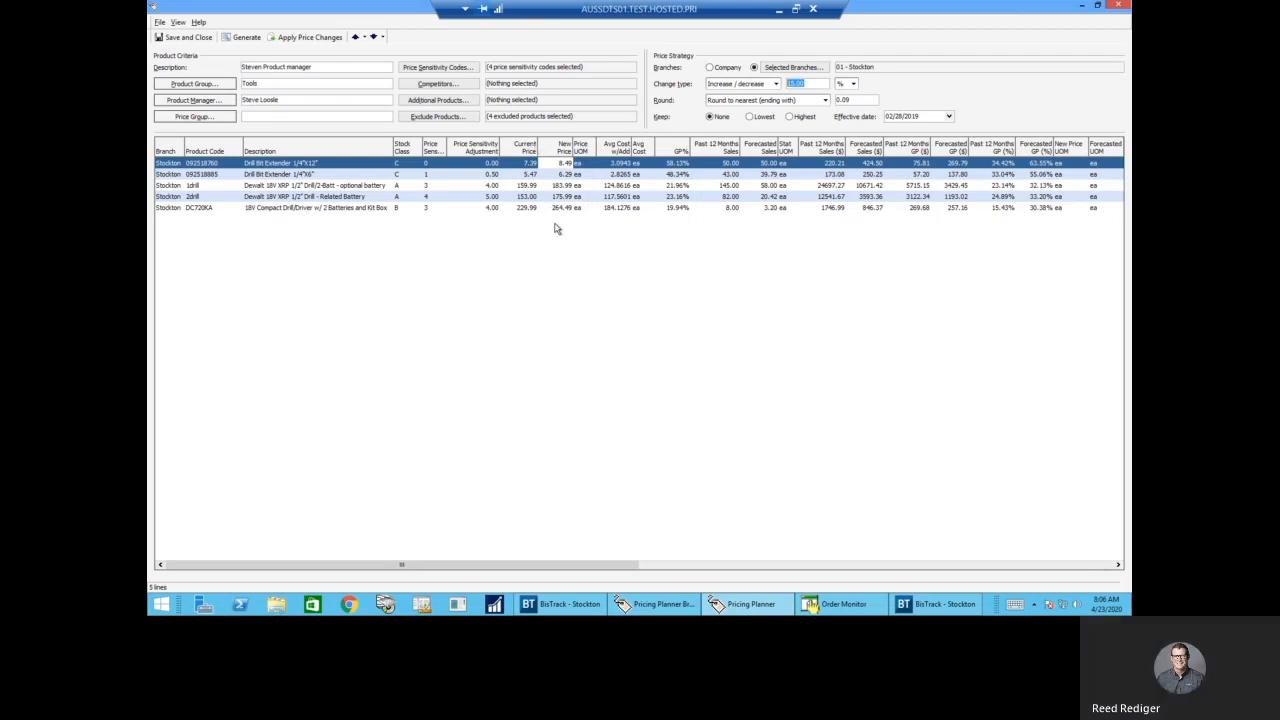
{"action": "mouse_move", "coordinate": [655, 261]}
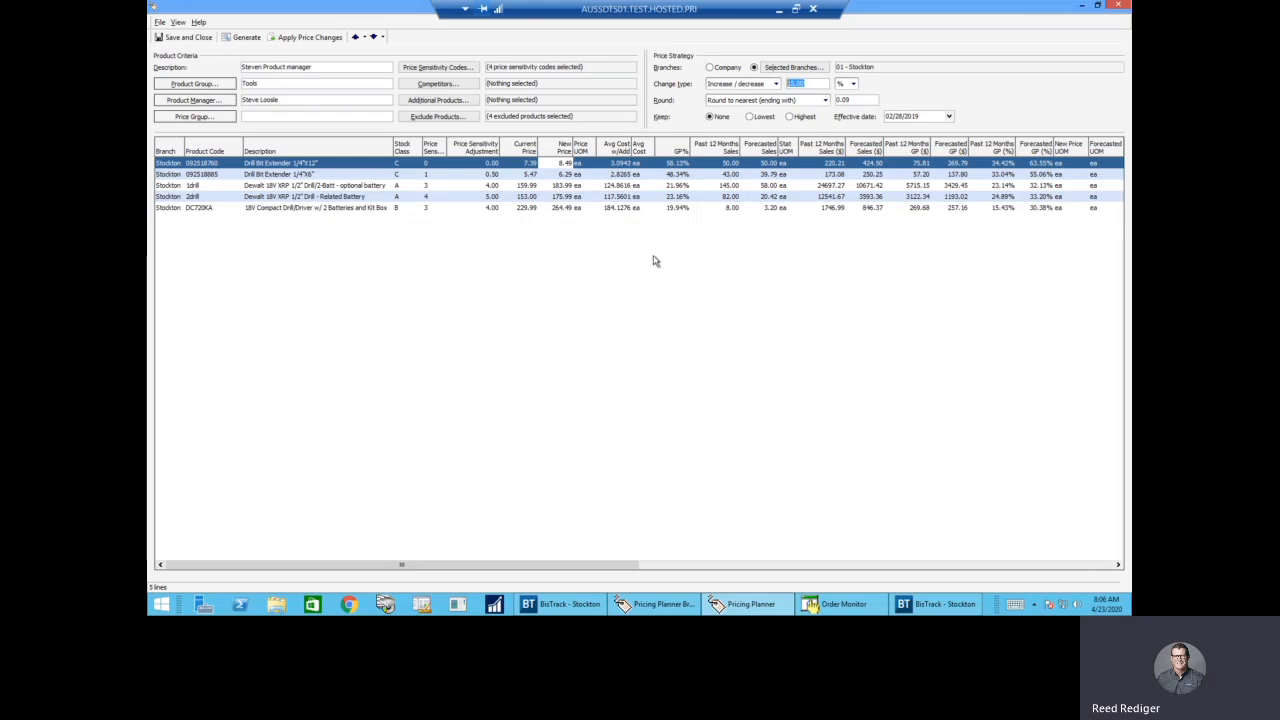
{"action": "mouse_move", "coordinate": [731, 174]}
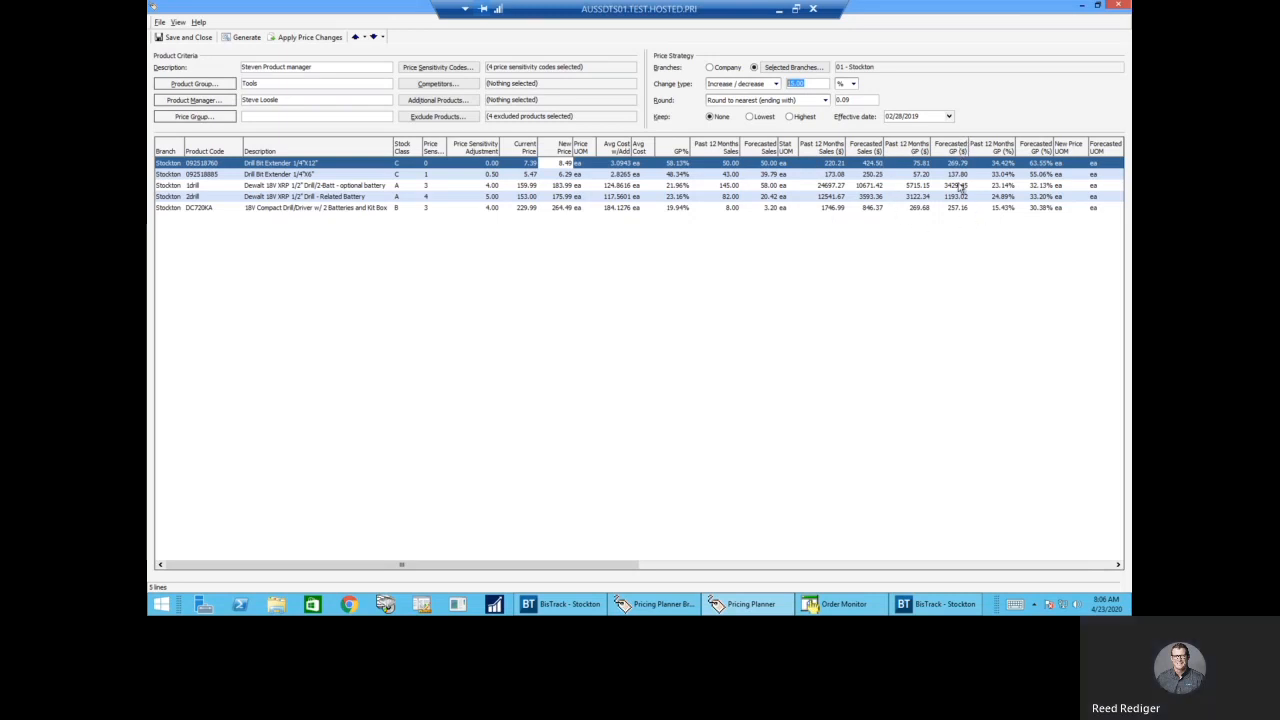
{"action": "mouse_move", "coordinate": [978, 217]}
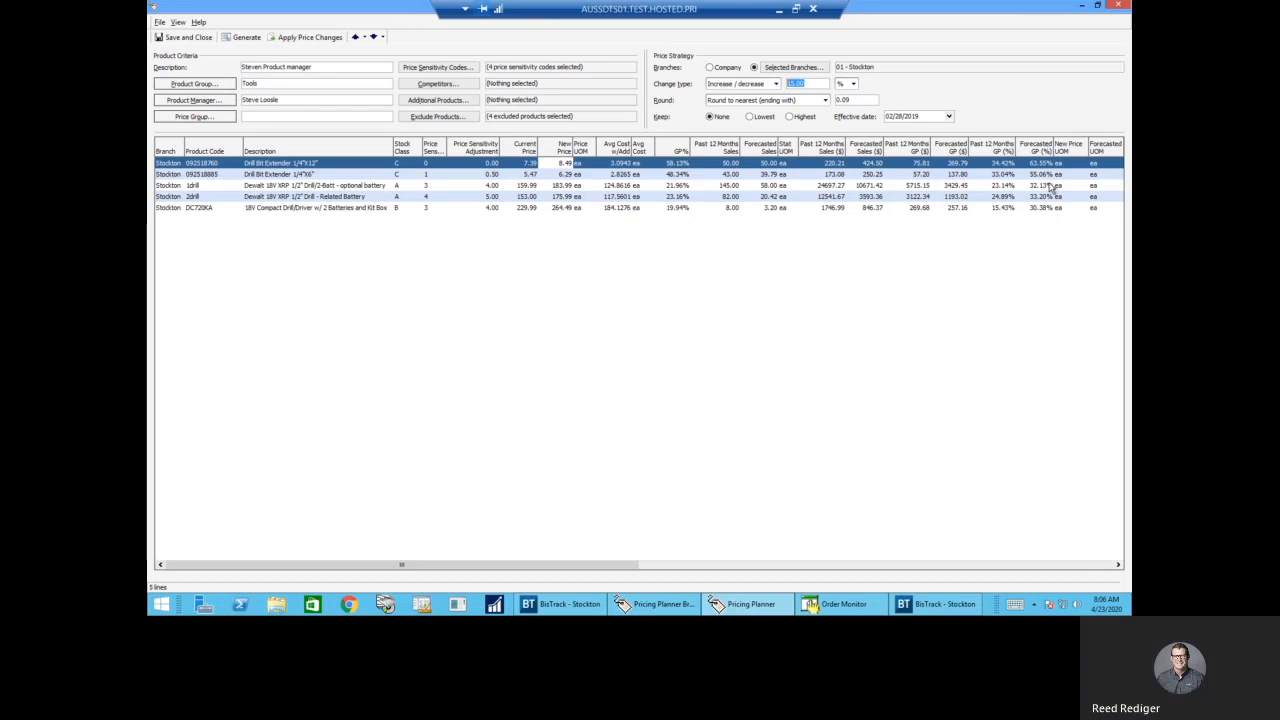
{"action": "mouse_move", "coordinate": [694, 231]}
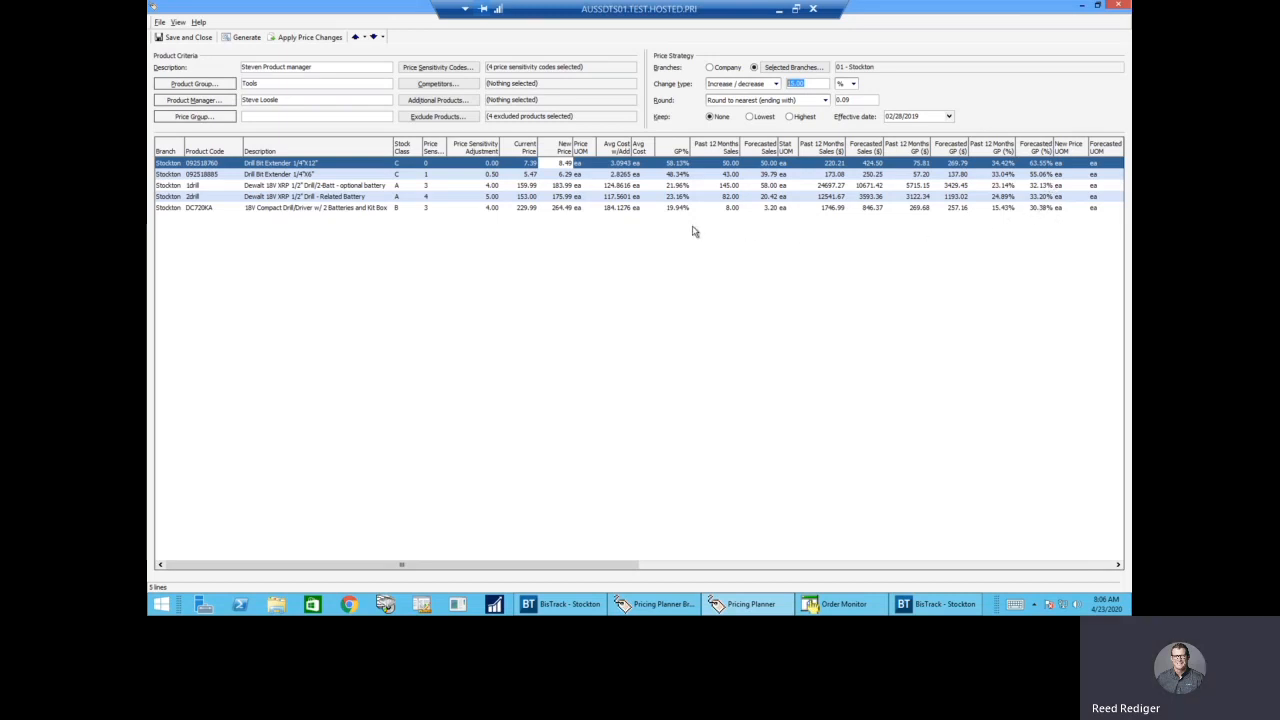
{"action": "mouse_move", "coordinate": [483, 234]}
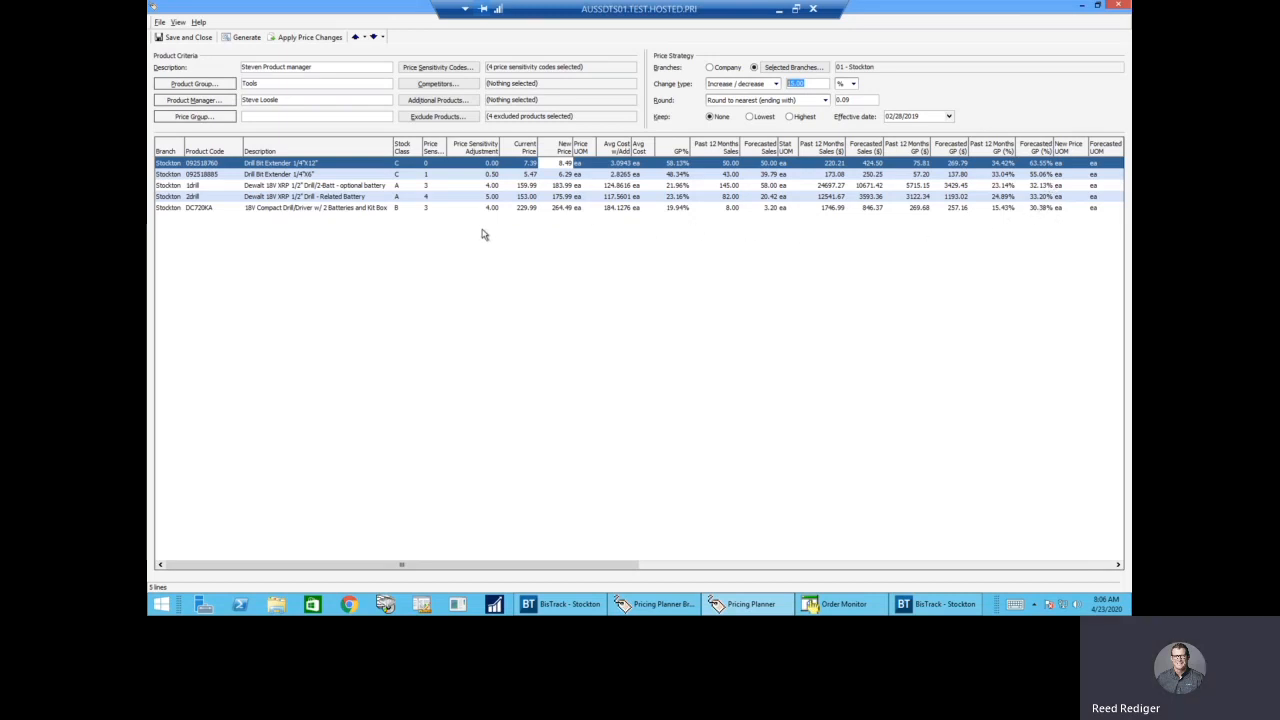
{"action": "mouse_move", "coordinate": [433, 206]}
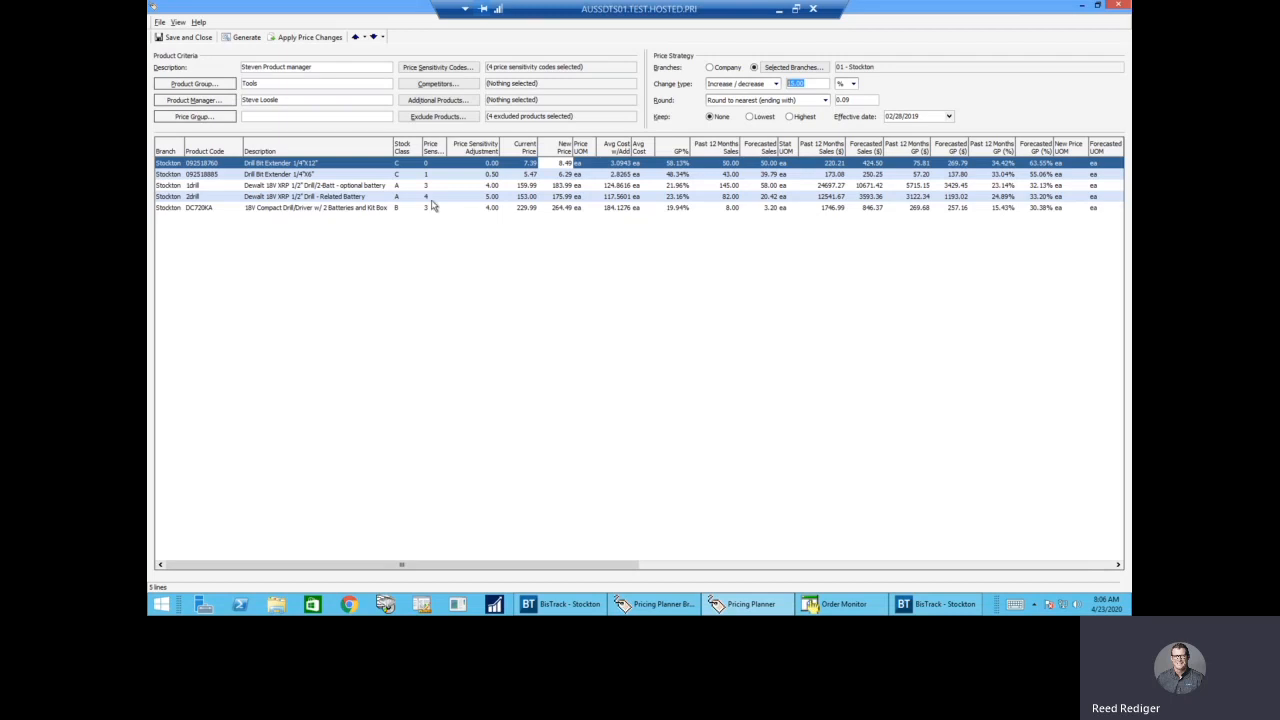
{"action": "mouse_move", "coordinate": [432, 205]}
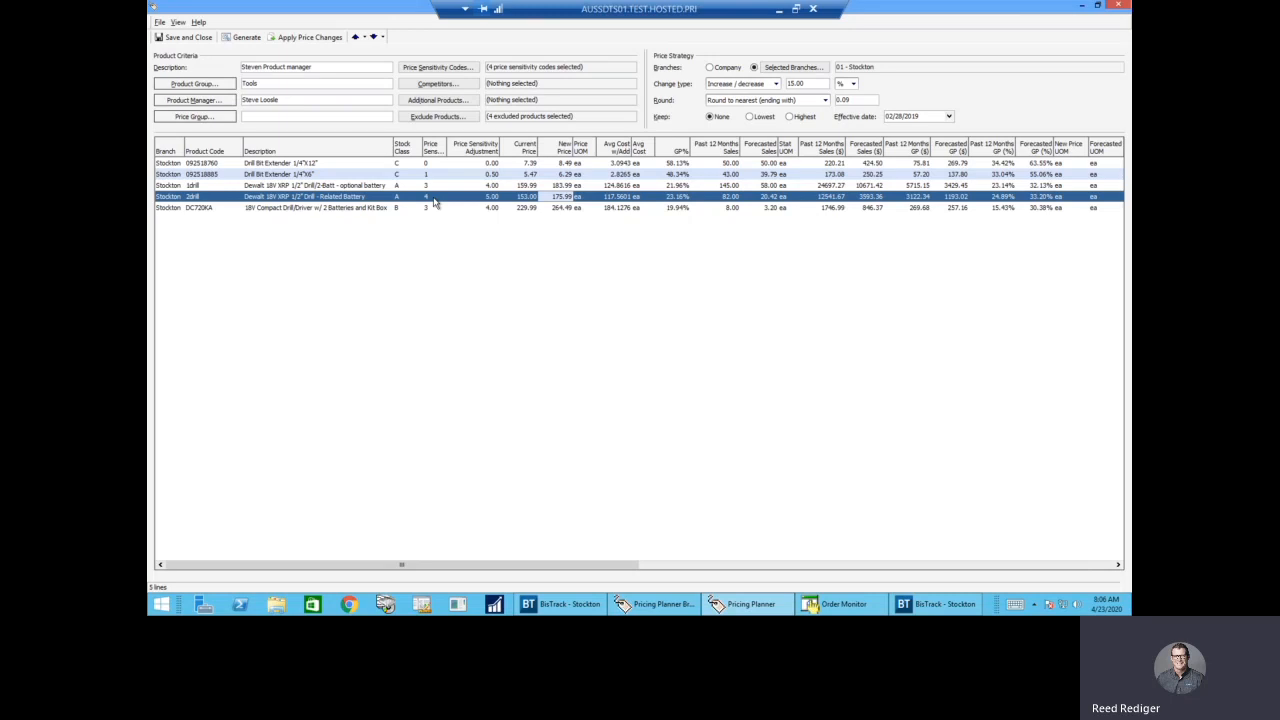
{"action": "mouse_move", "coordinate": [723, 208]}
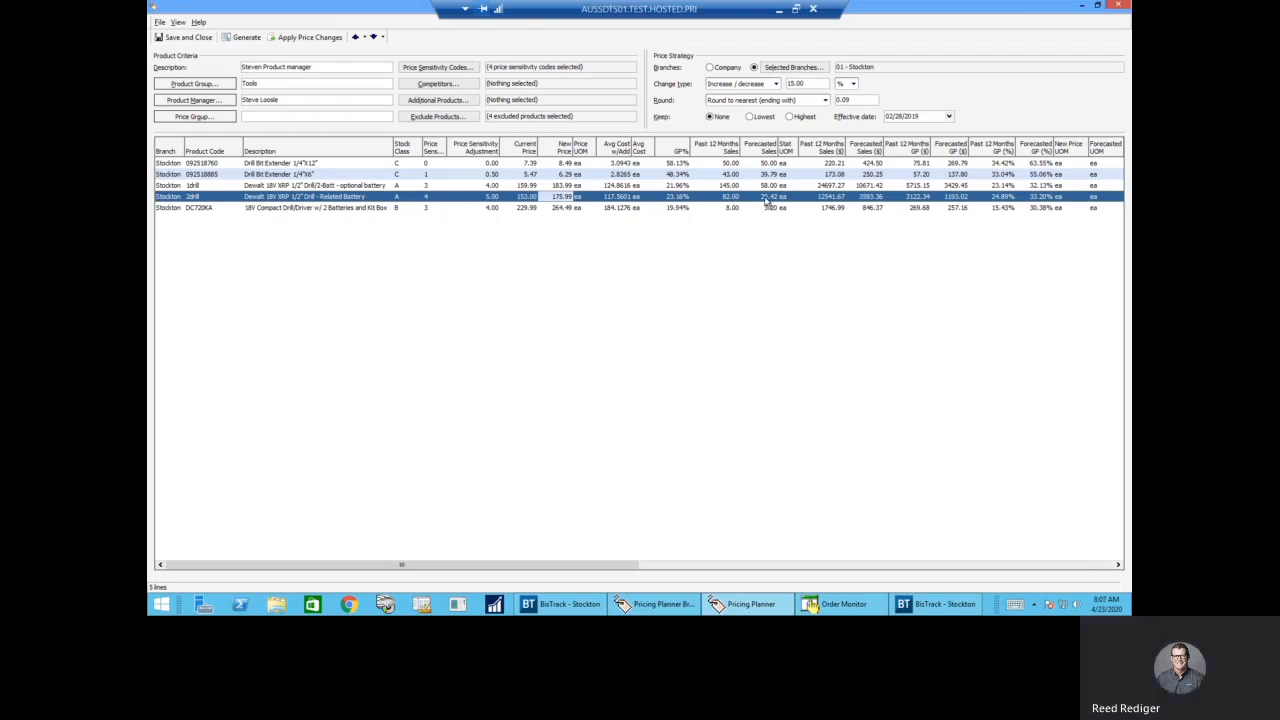
{"action": "mouse_move", "coordinate": [766, 205]}
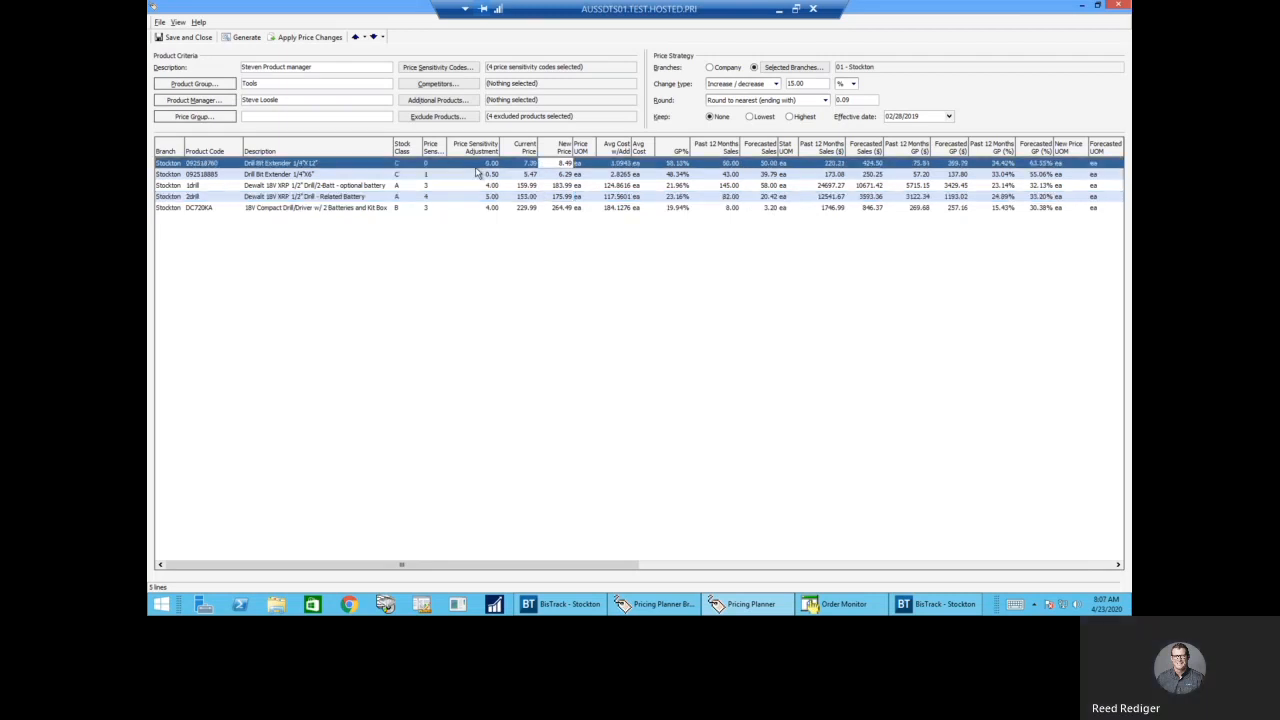
{"action": "mouse_move", "coordinate": [422, 173]}
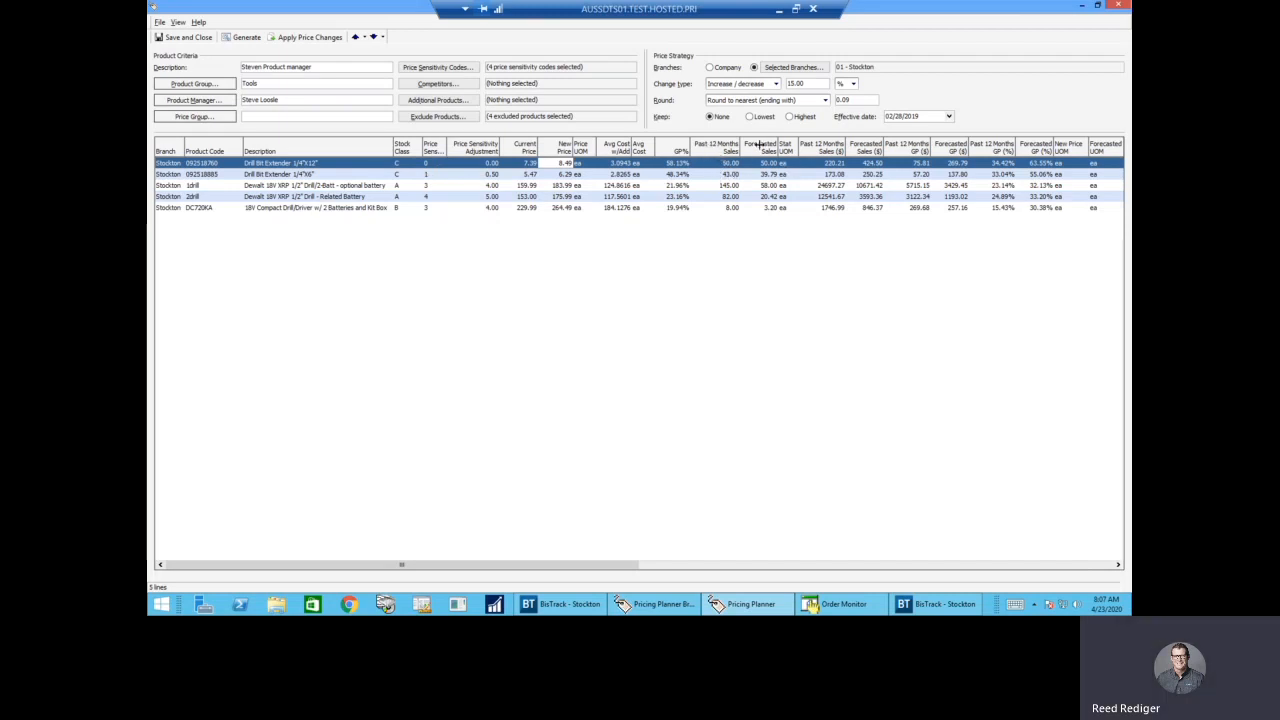
{"action": "mouse_move", "coordinate": [748, 151]}
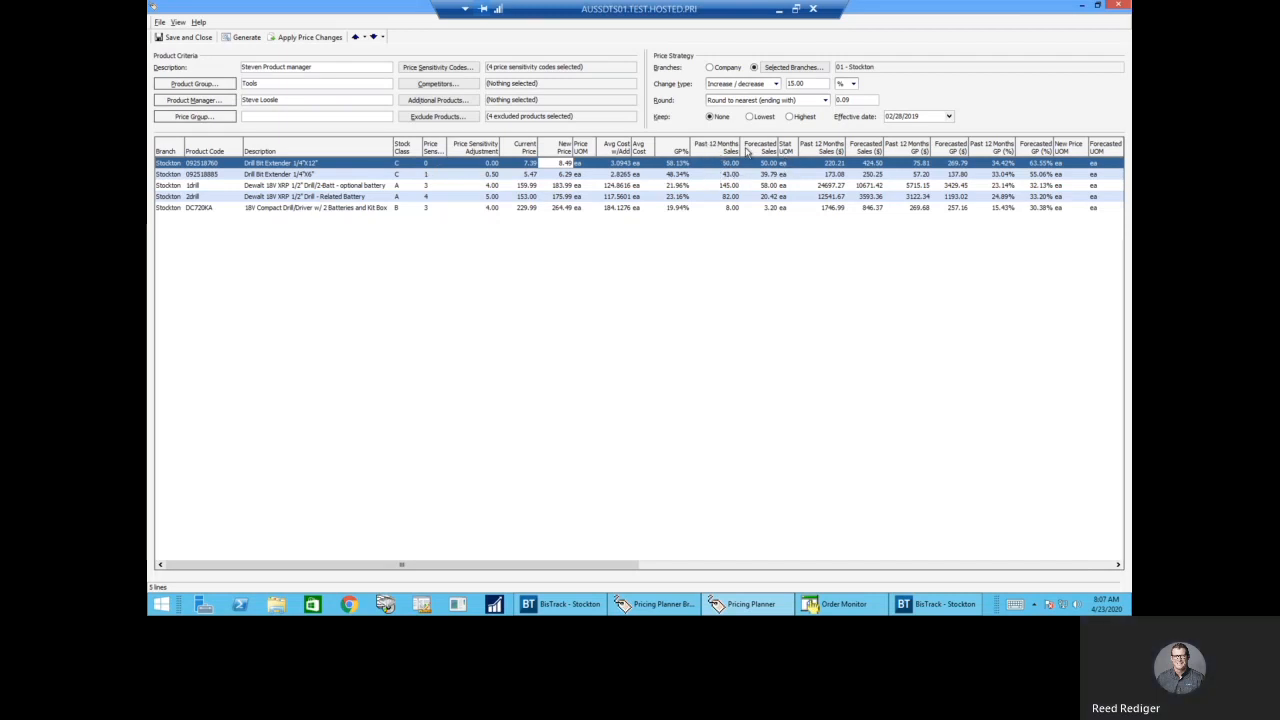
{"action": "mouse_move", "coordinate": [757, 218]}
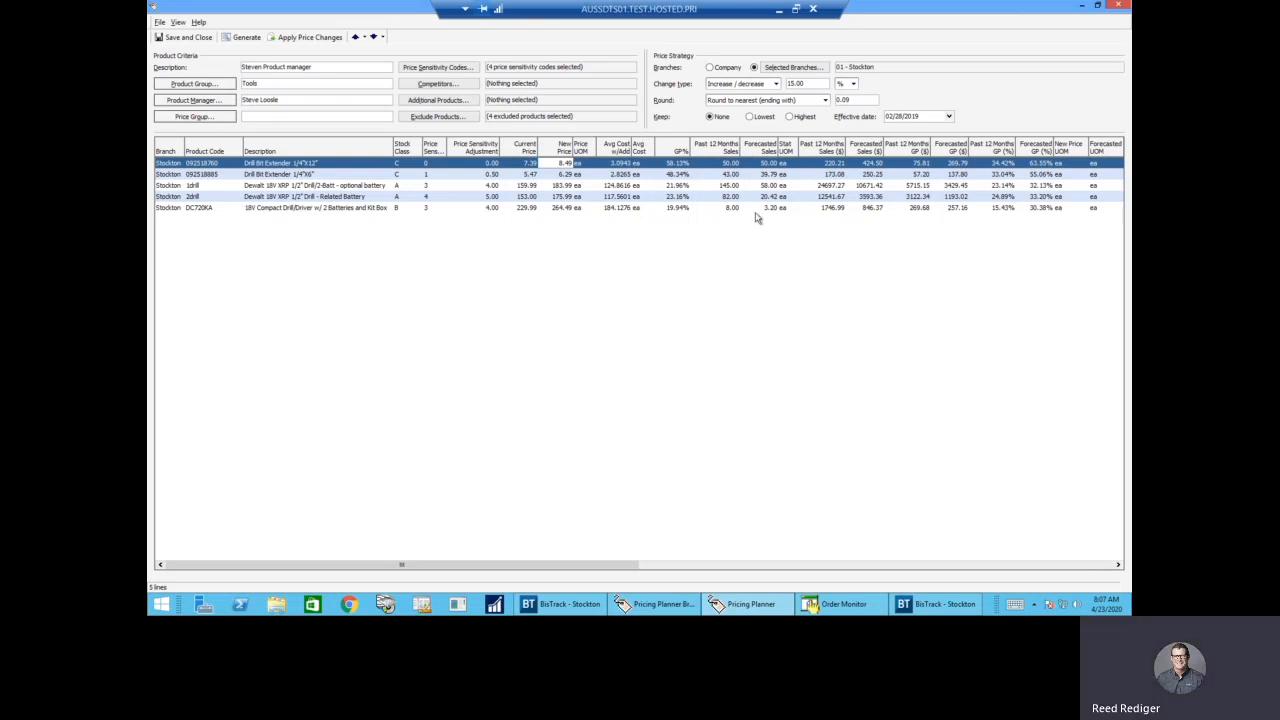
{"action": "mouse_move", "coordinate": [762, 247]}
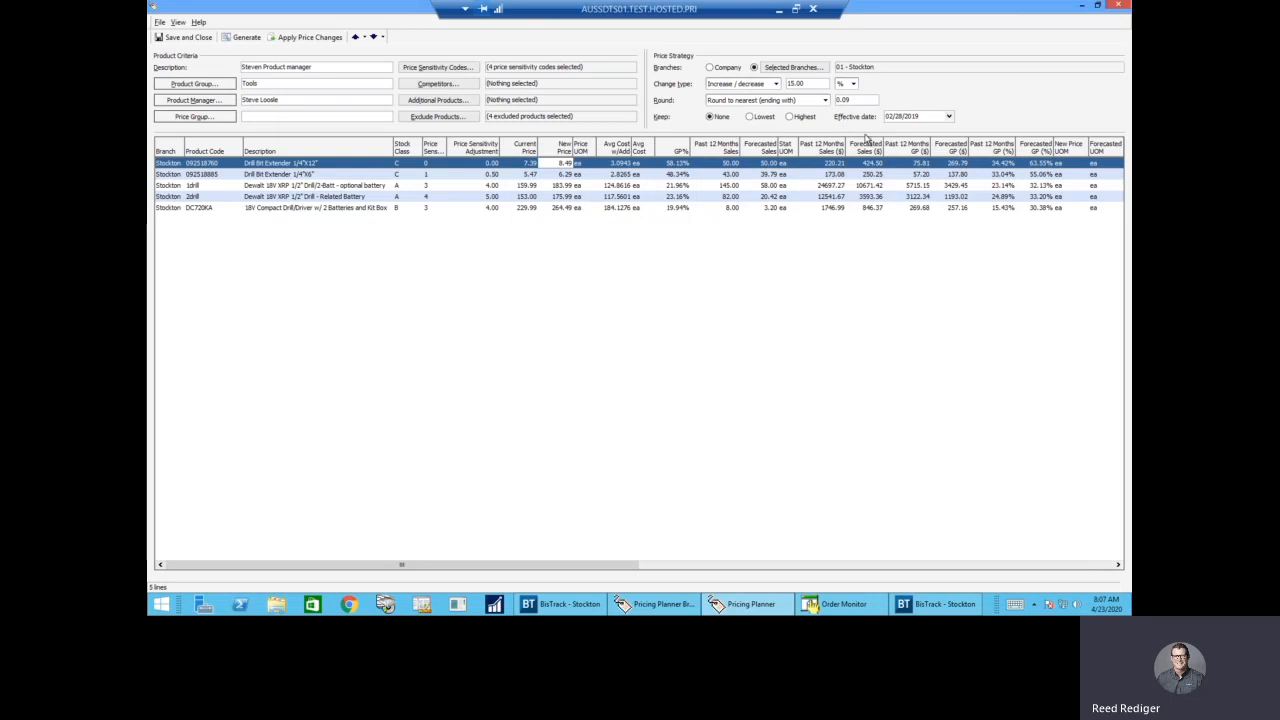
{"action": "mouse_move", "coordinate": [310, 40]}
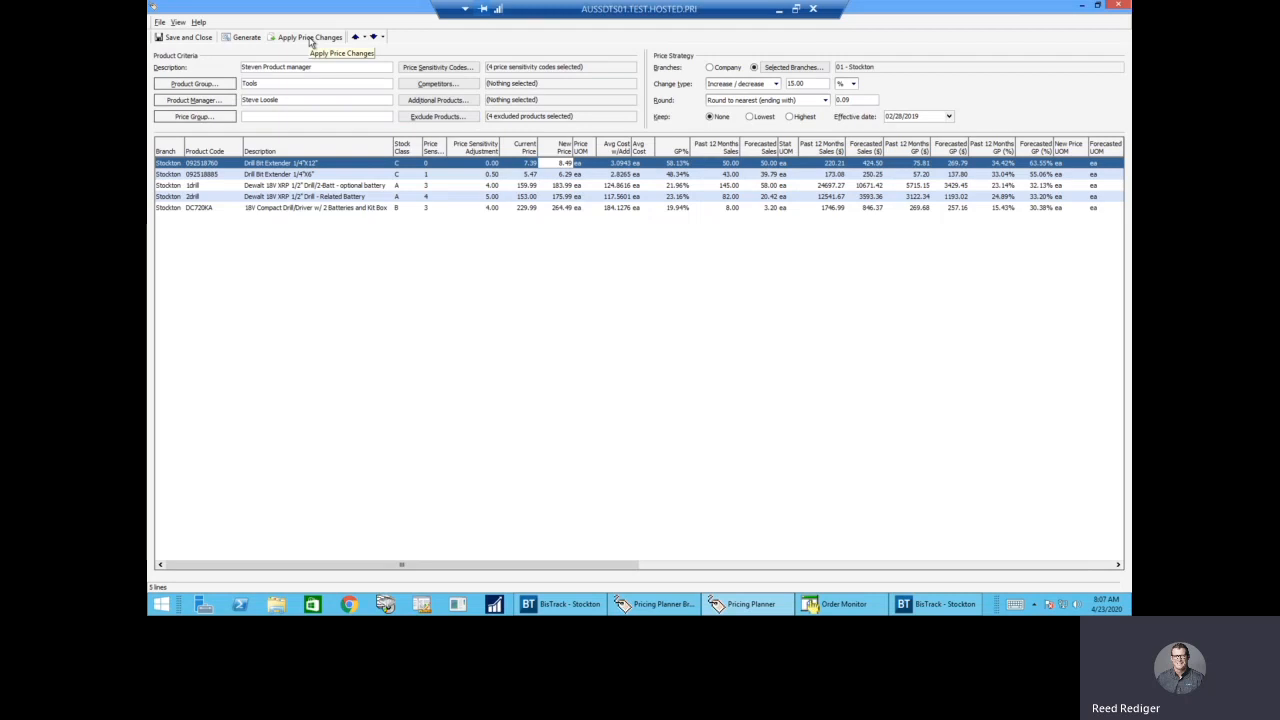
{"action": "mouse_move", "coordinate": [418, 234]}
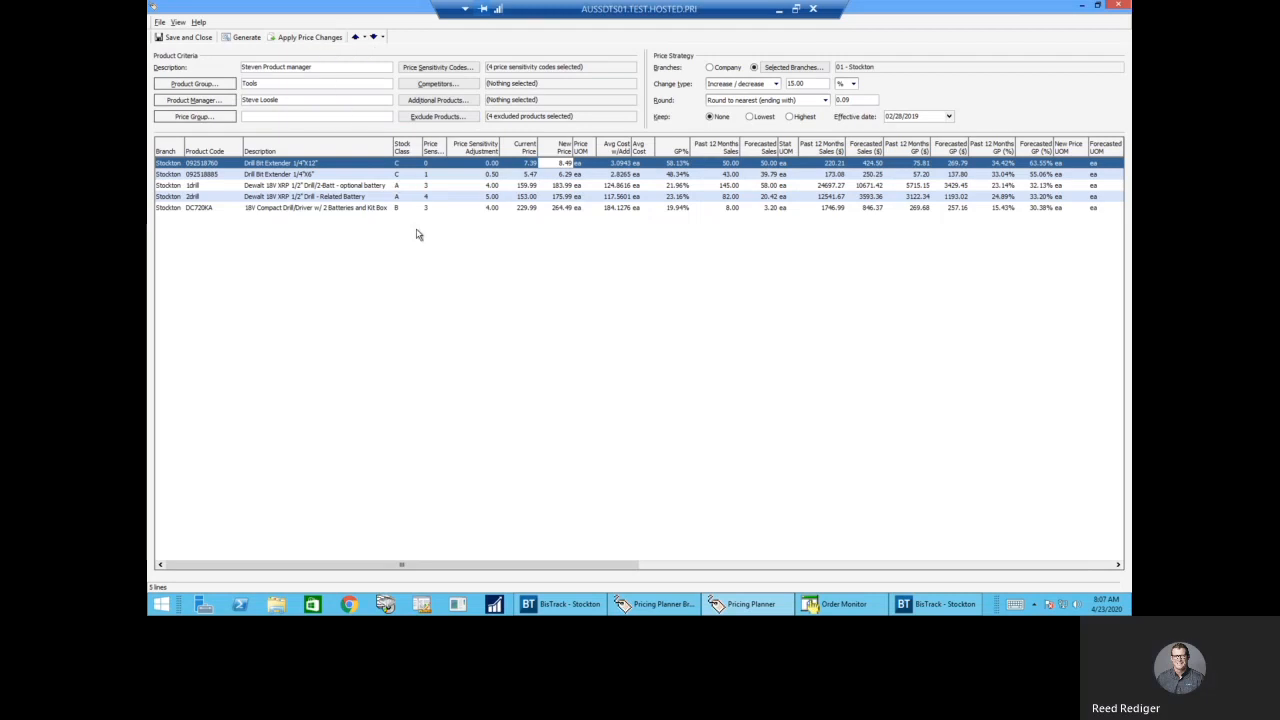
{"action": "mouse_move", "coordinate": [427, 261]}
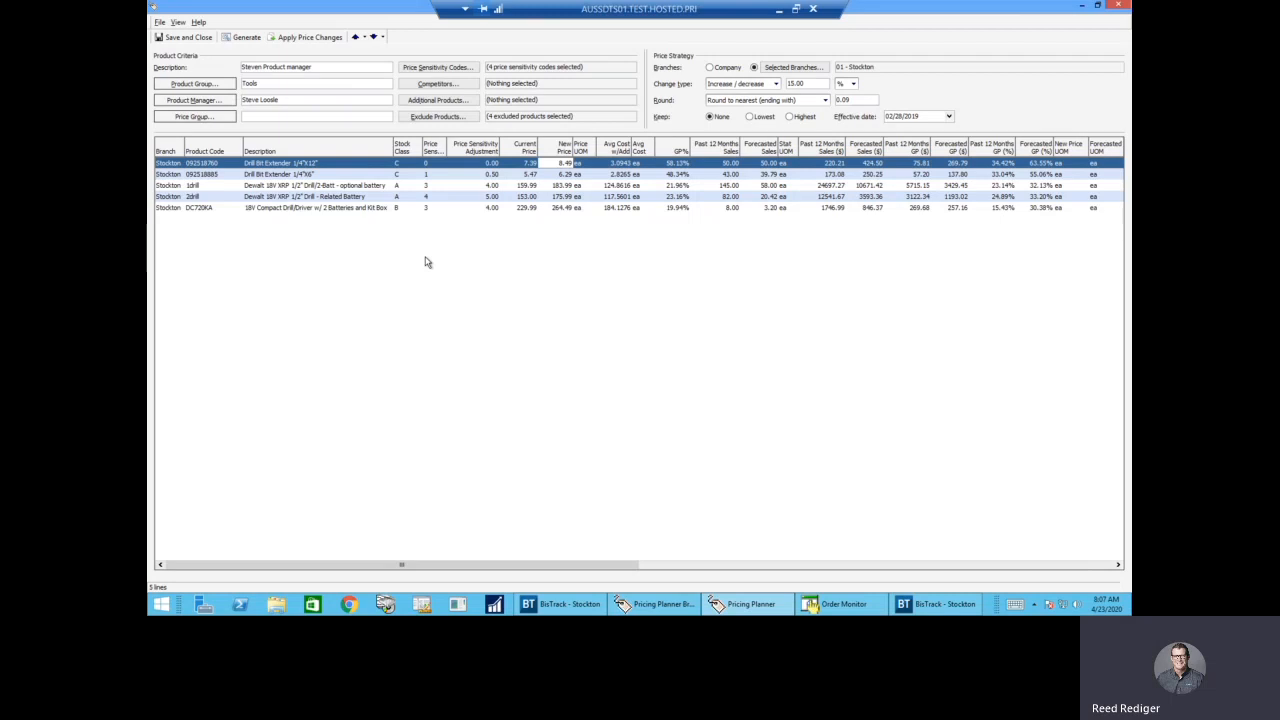
{"action": "mouse_move", "coordinate": [475, 280]}
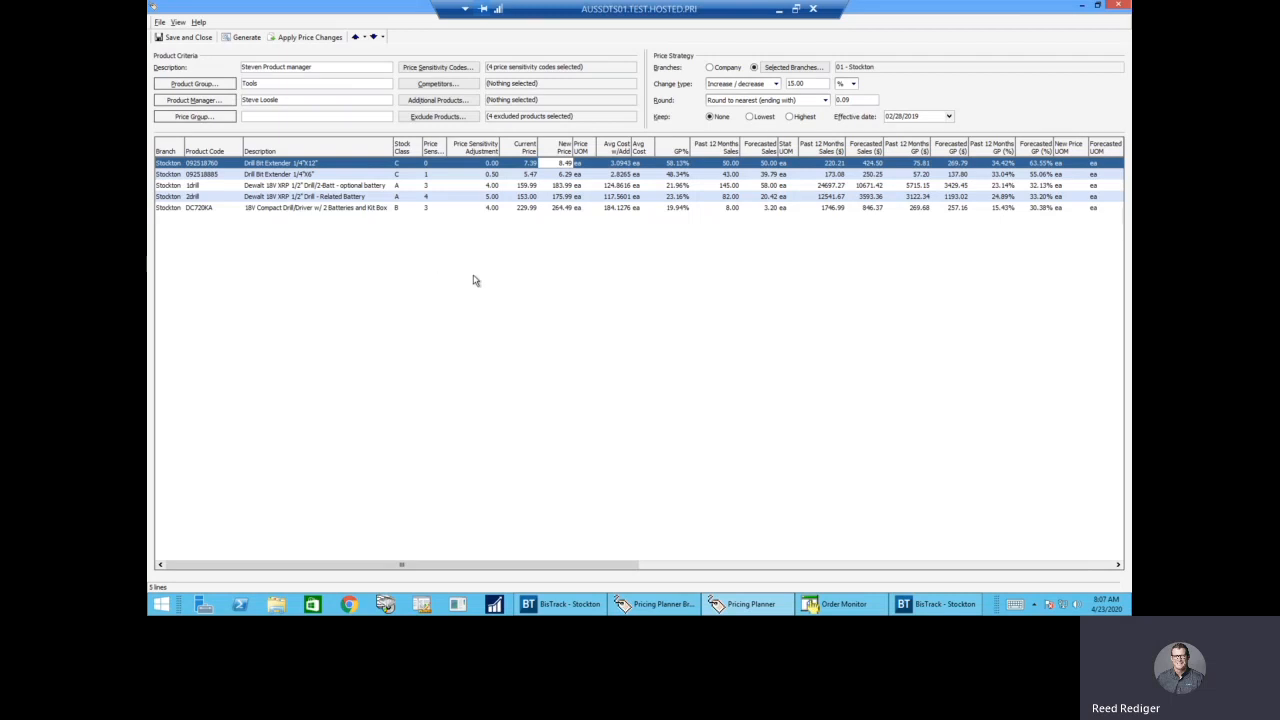